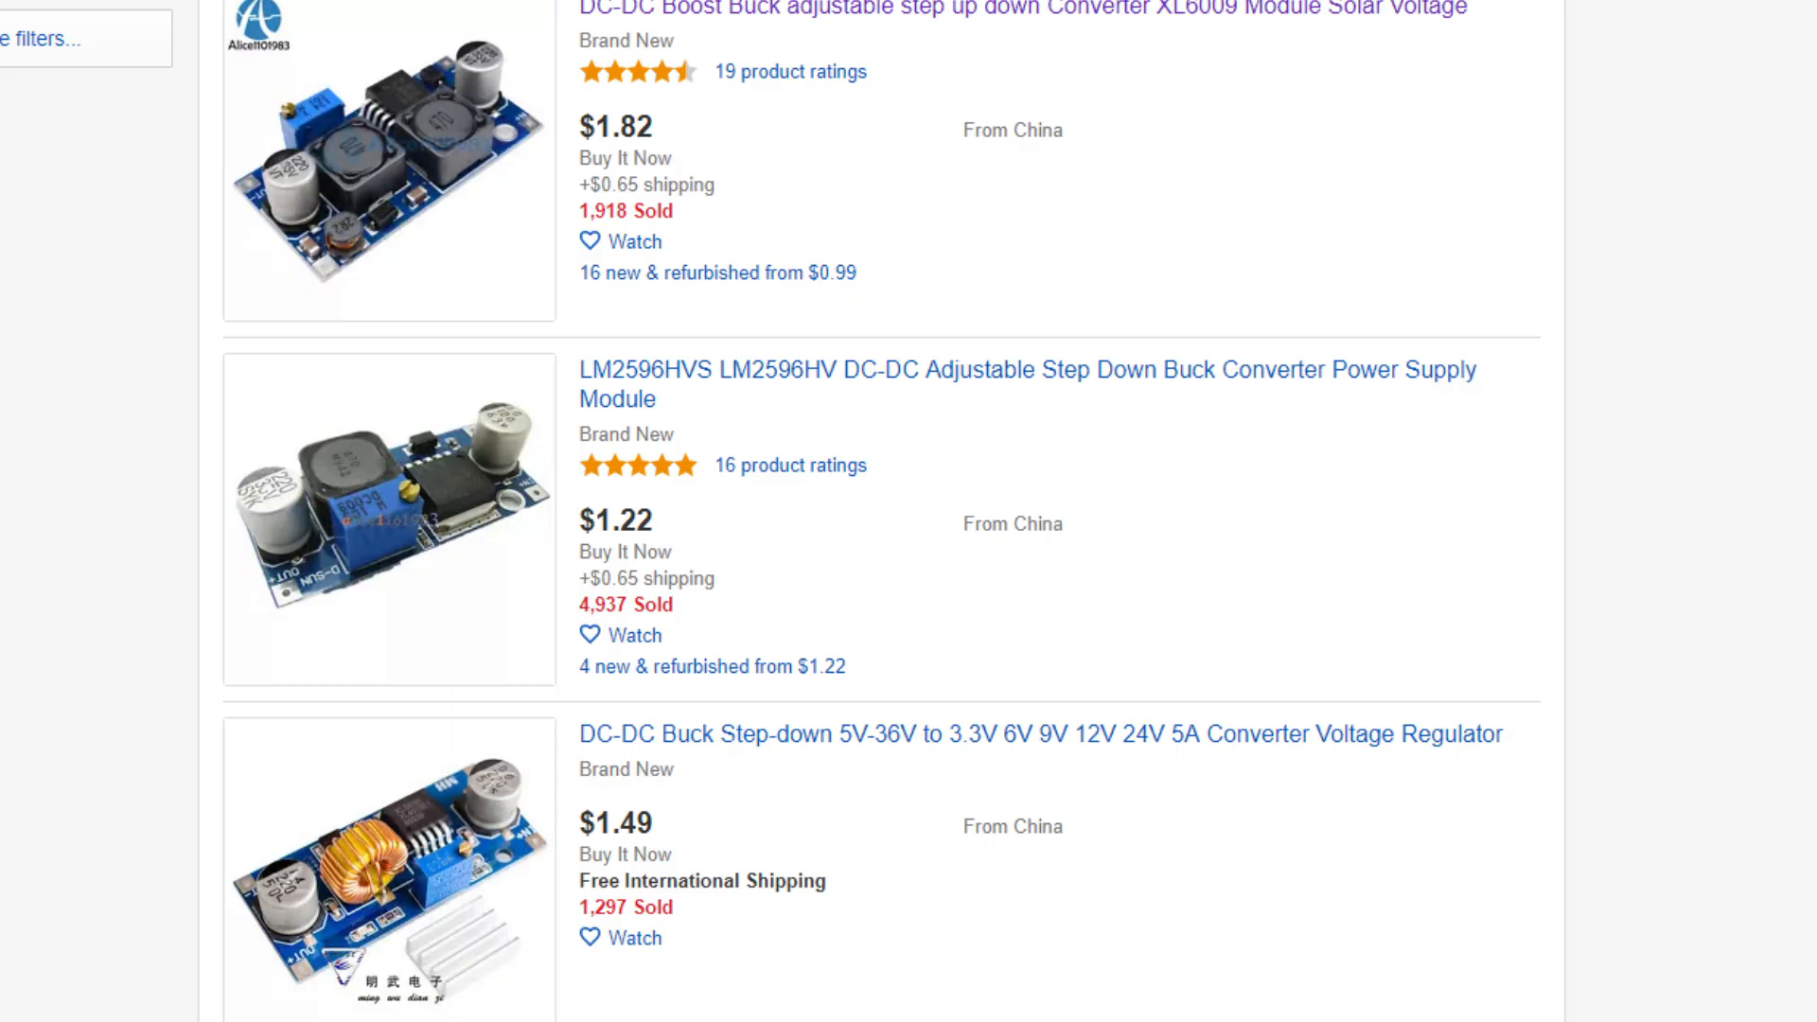
View the enlarged product photo of the LM2596 step-down converter board from the results
click(388, 519)
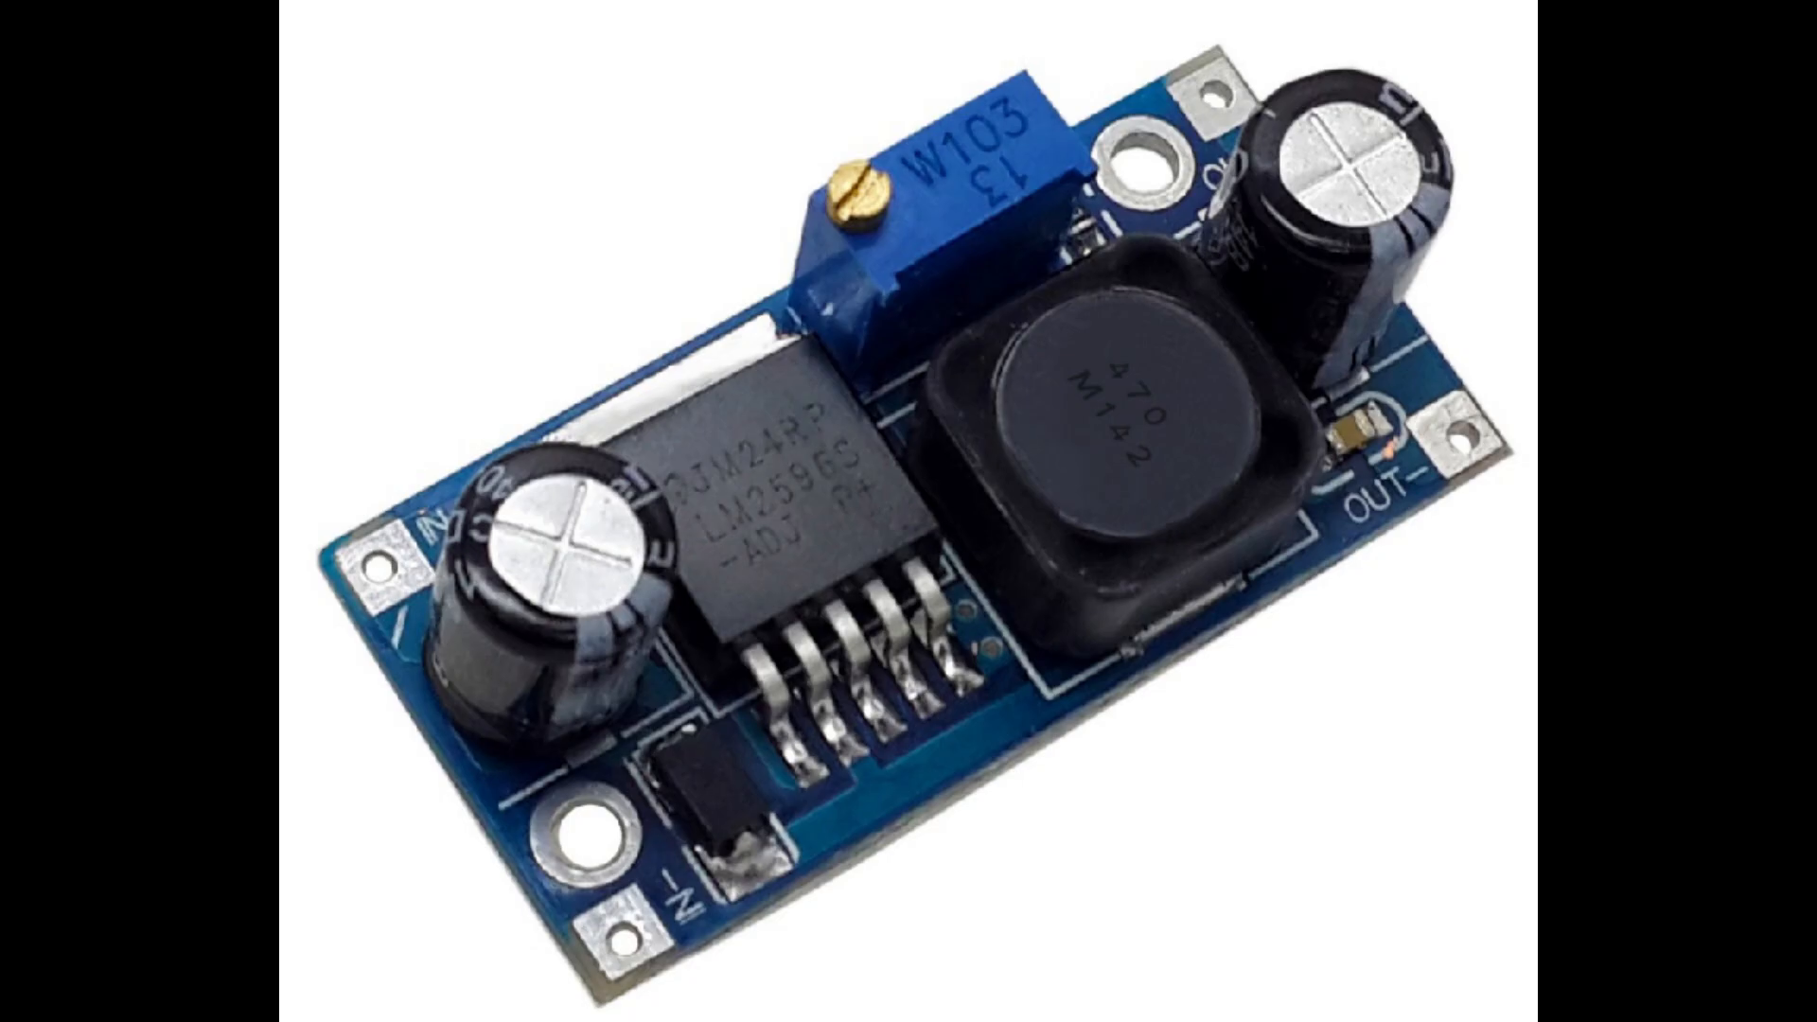